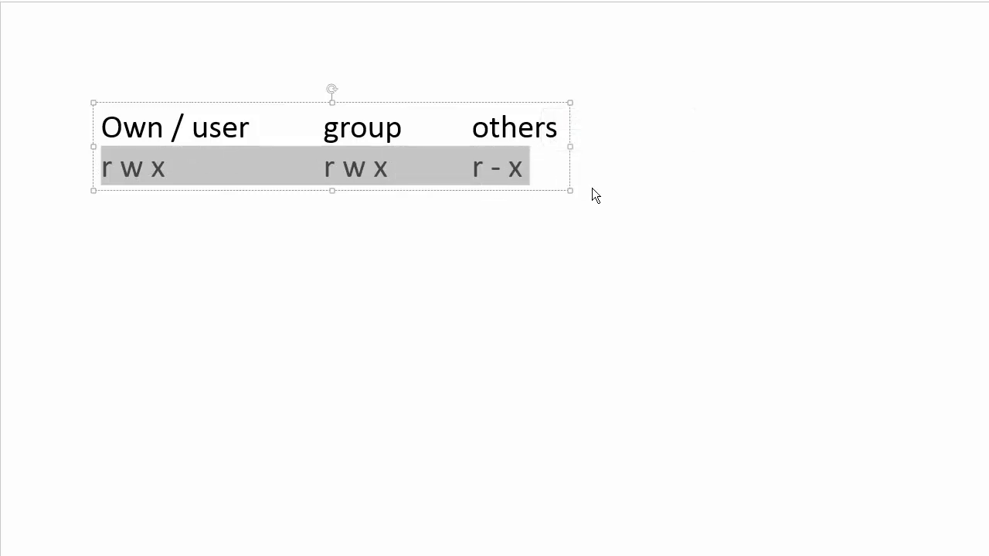
Step: Select the others permissions r - x in the slide's permissions text box
click(547, 168)
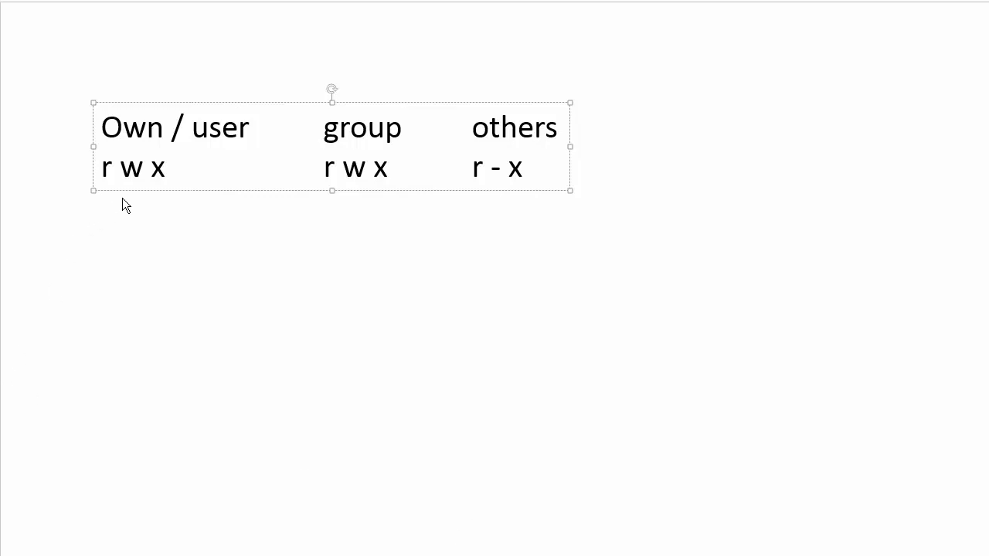
triple_click(131, 167)
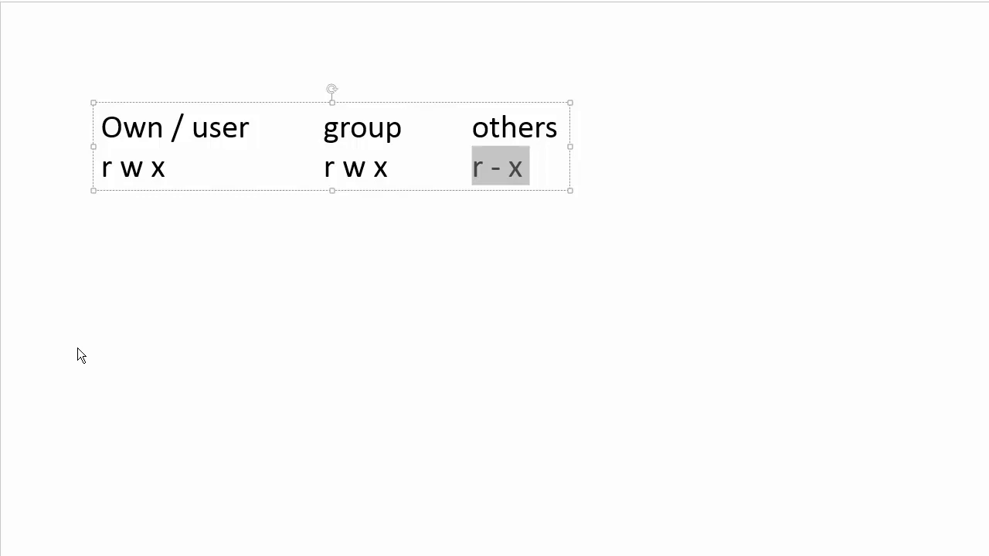
mouse_move(436, 221)
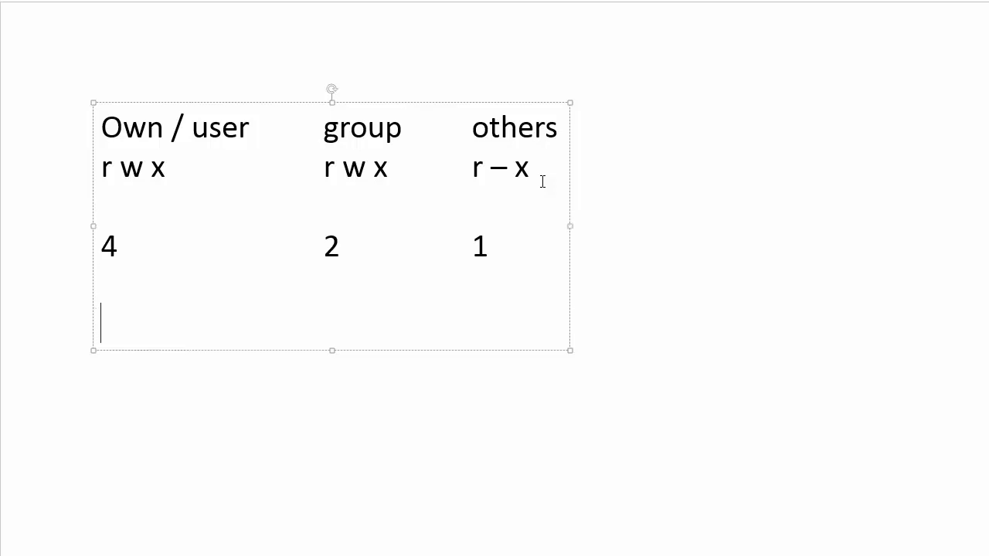
Step: Add the values 421 and the line chmod 421 myfile, then highlight myfile
text(421)
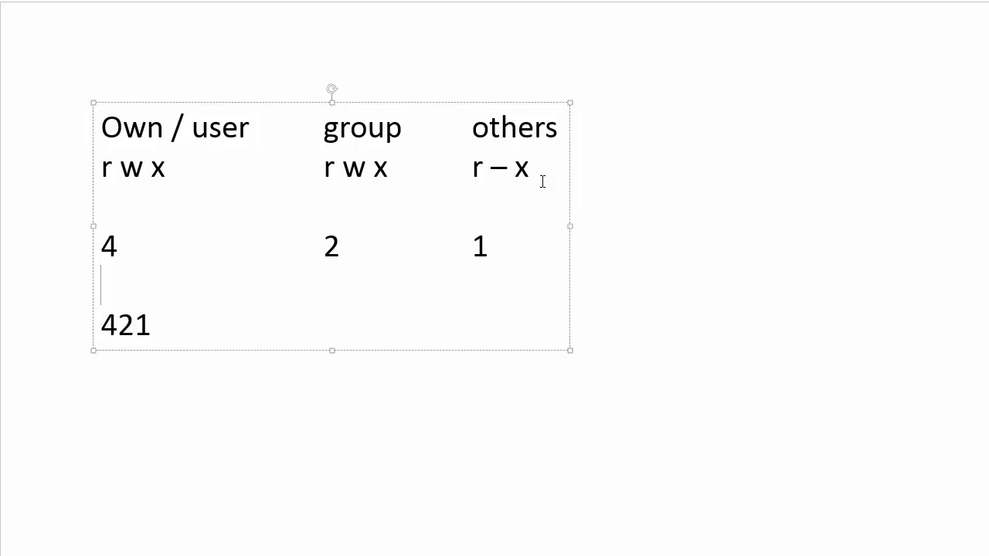
text(chmod 421 myfile)
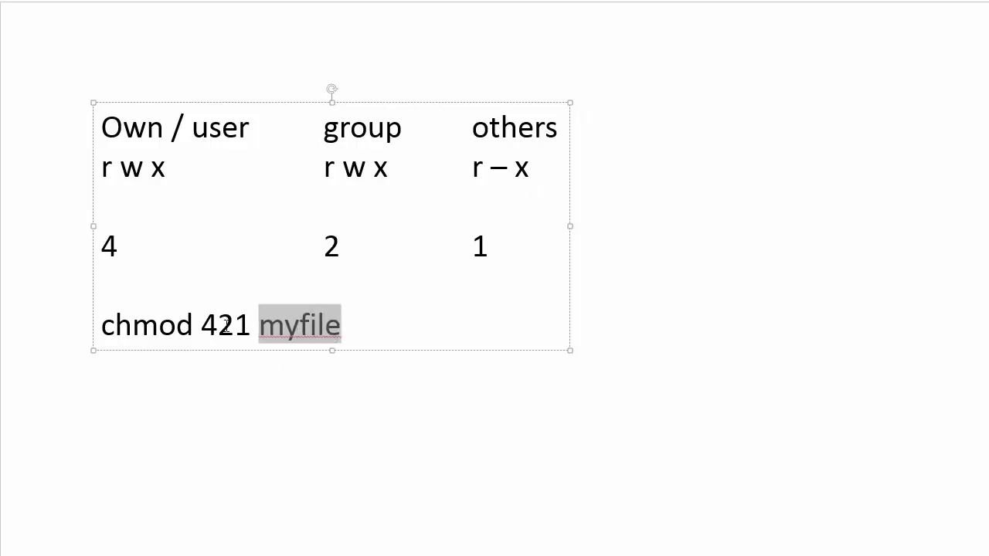
double_click(226, 324)
text(665)
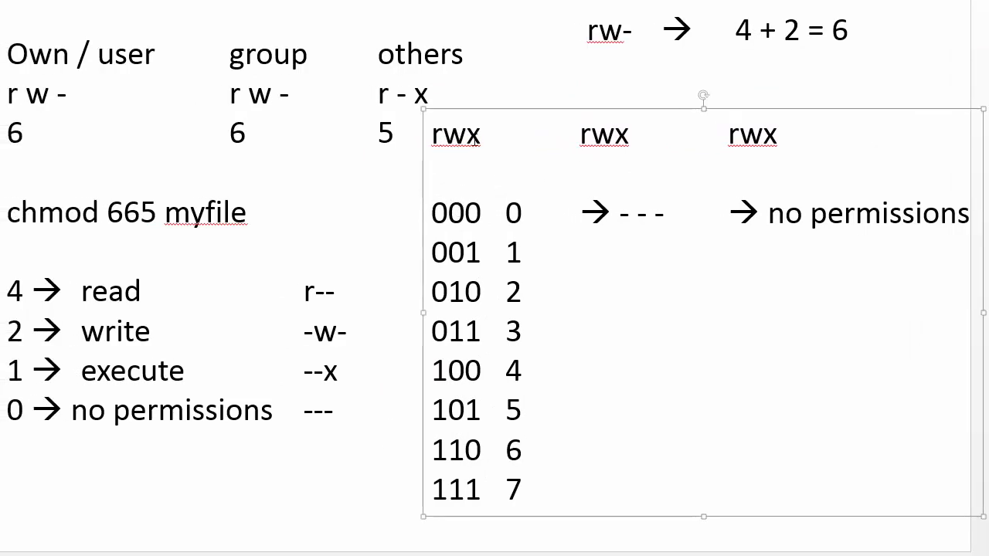
mouse_move(453, 122)
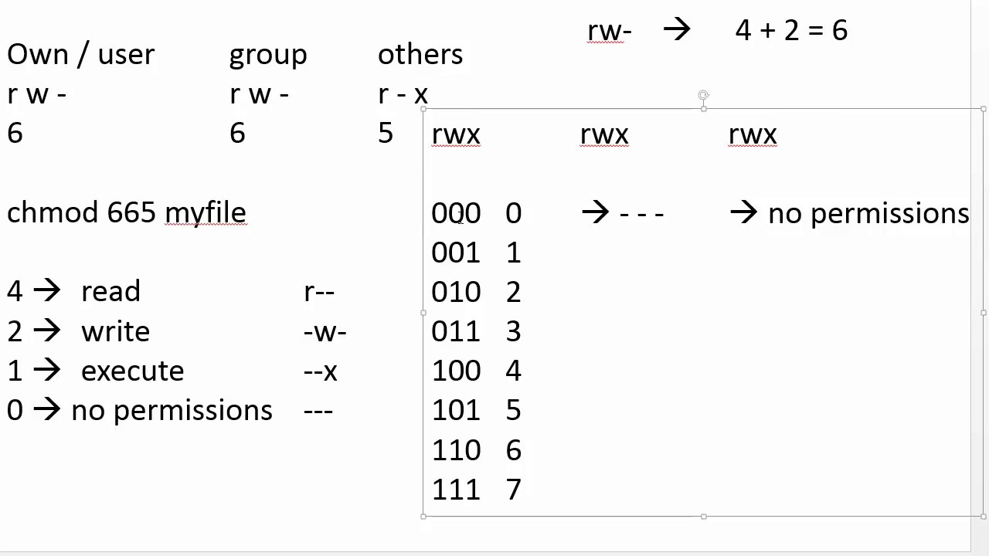
double_click(513, 214)
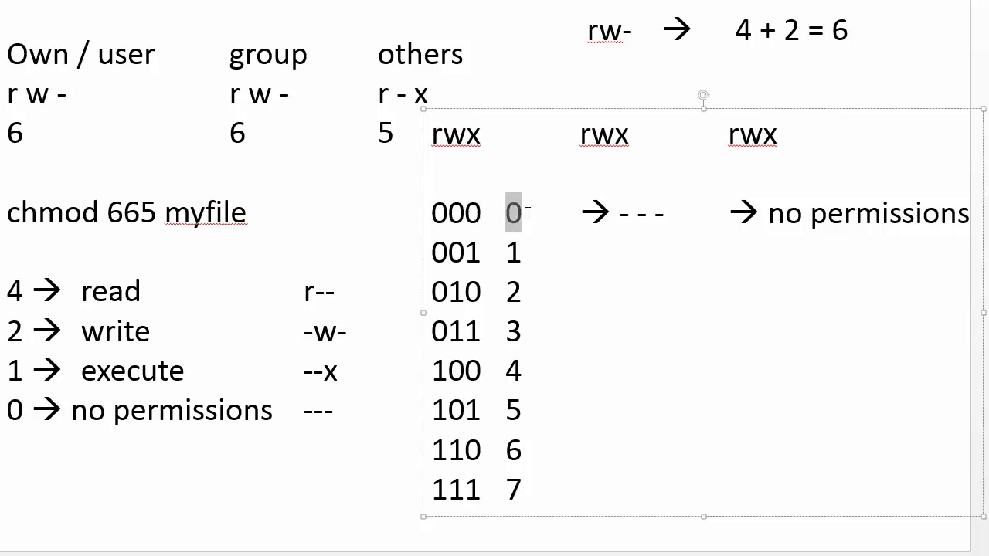
mouse_move(516, 223)
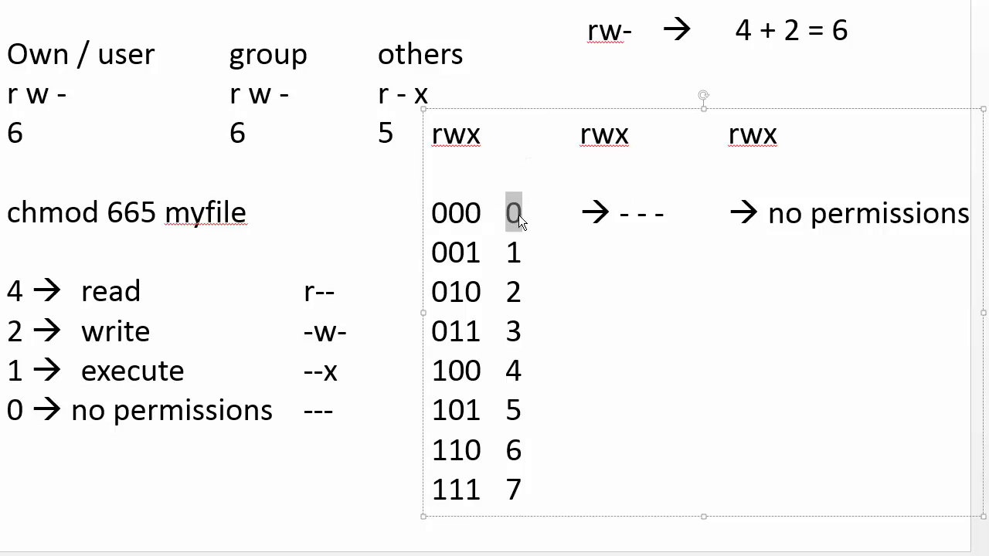
mouse_move(50, 417)
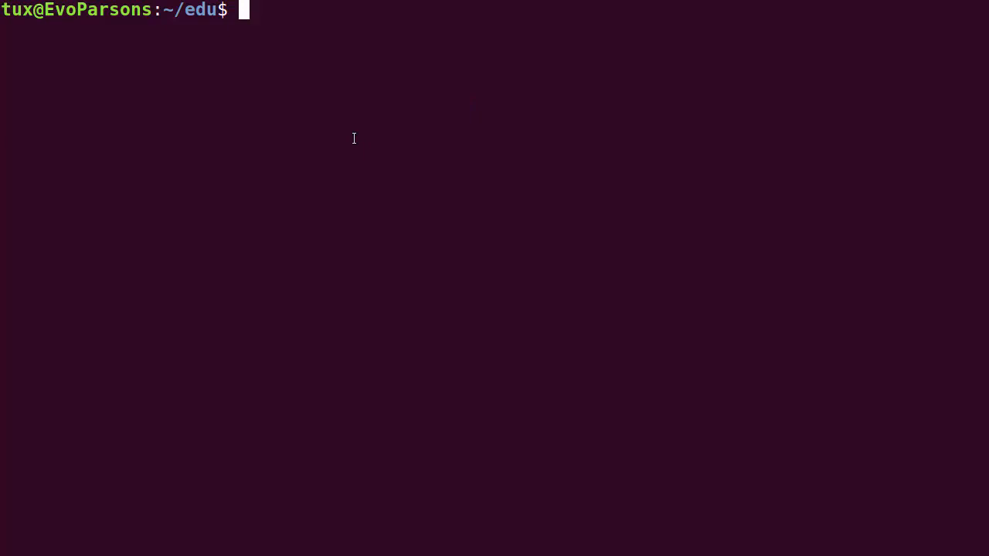
Step: Run chmod 755 myfile and list the directory with ls -l
text(ch)
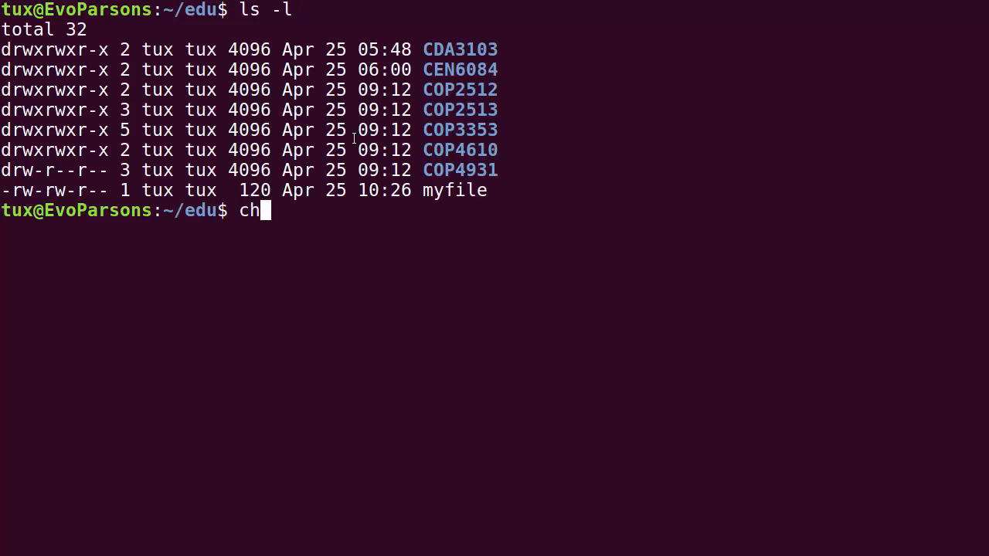
text(mod 755 myfile)
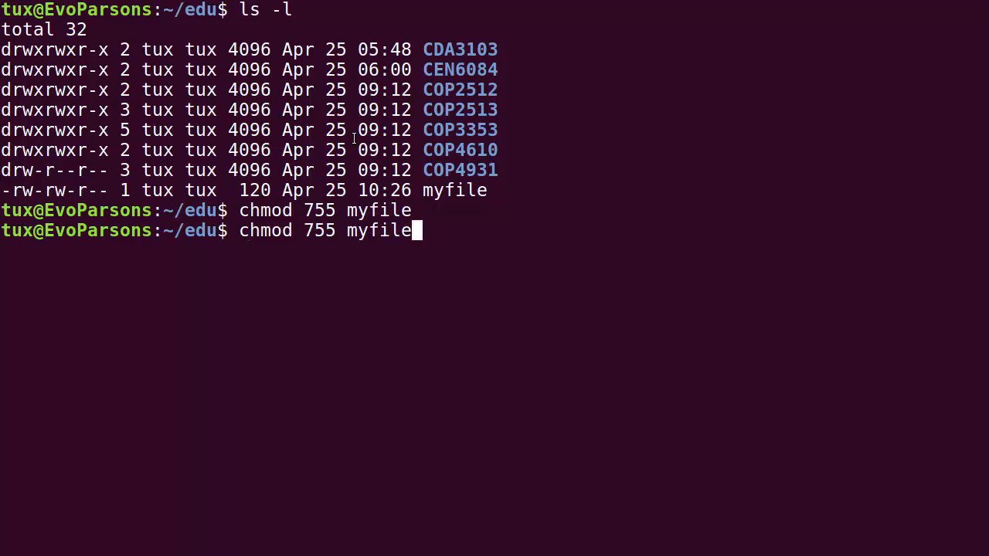
text(ls -l)
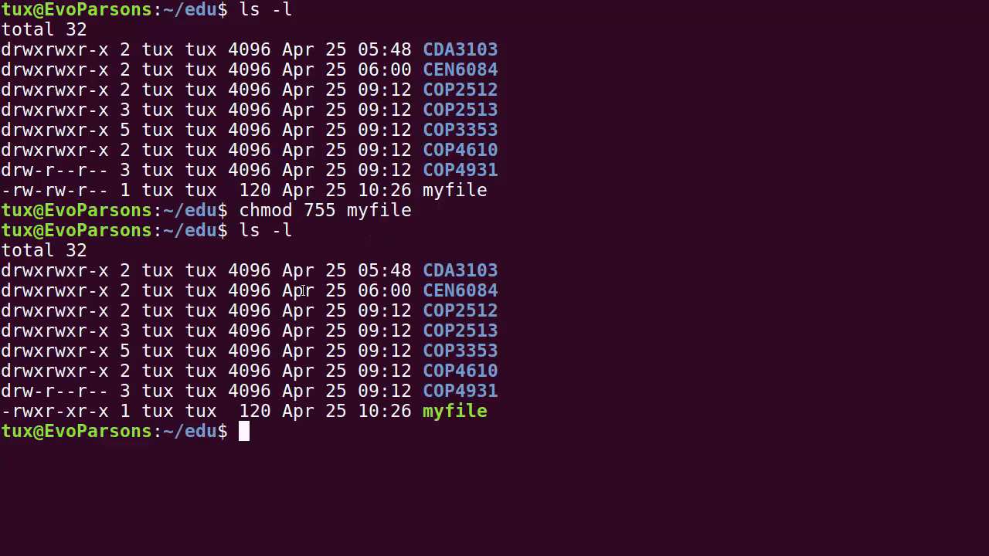
mouse_move(9, 411)
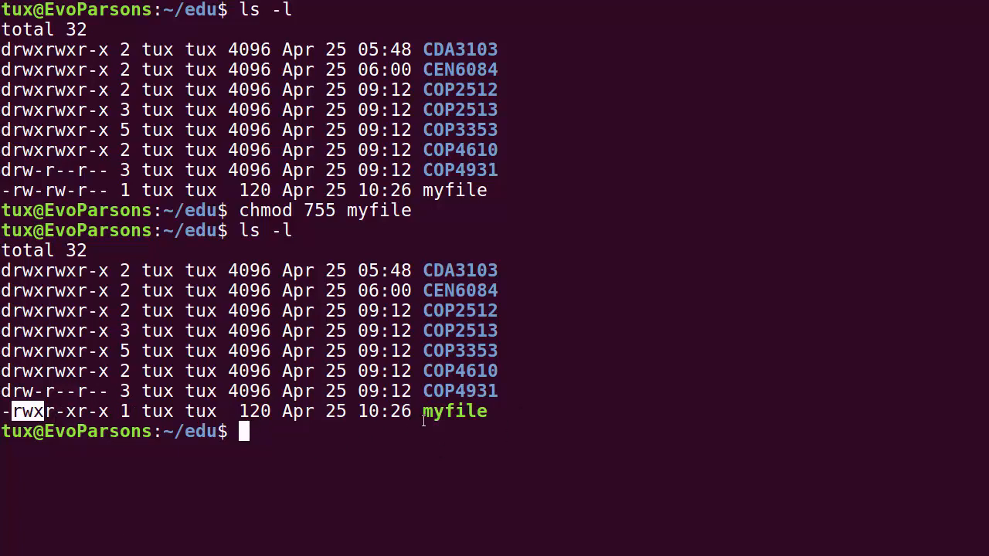
mouse_move(145, 429)
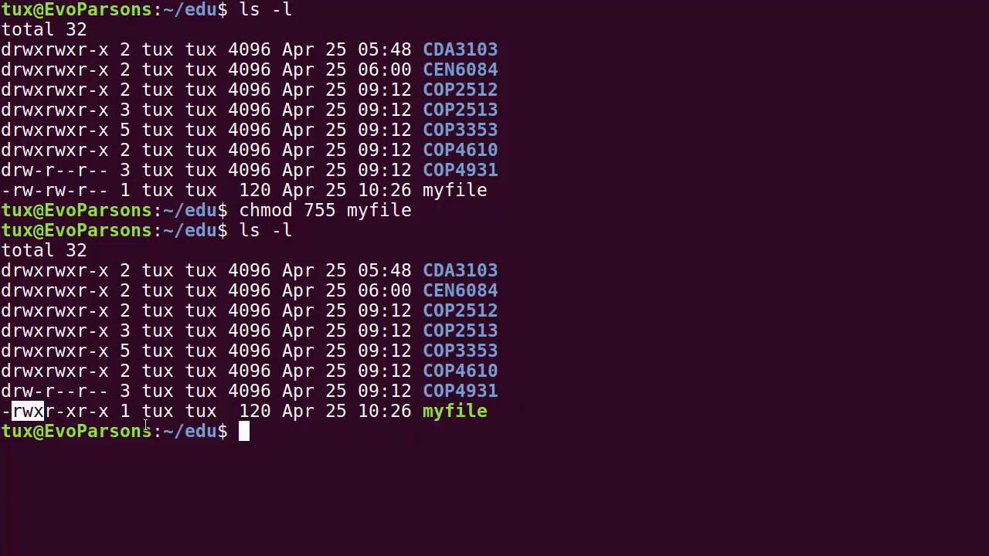
mouse_move(416, 395)
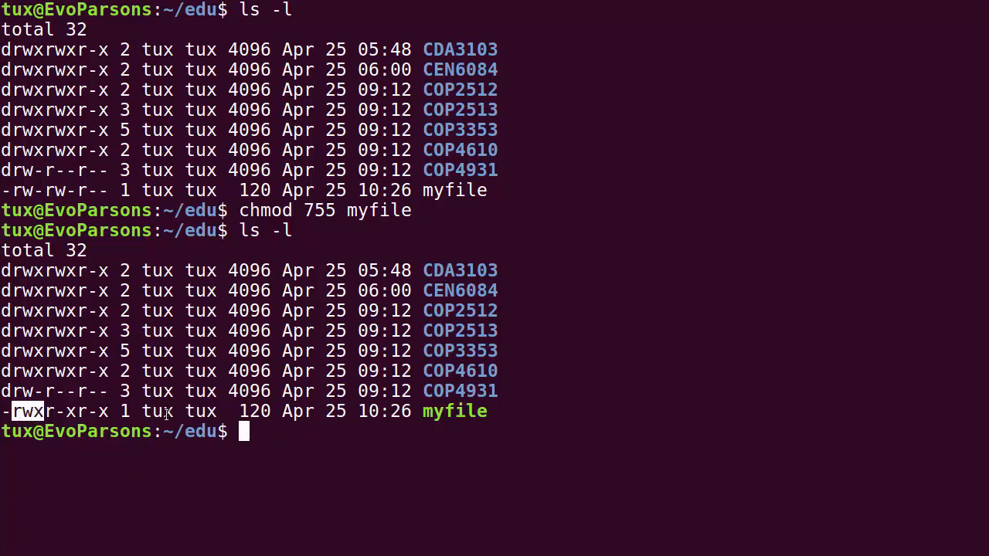
Step: Point out myfile's owner rwx and others r-x groups, then retype chmod 755 myfile
double_click(158, 412)
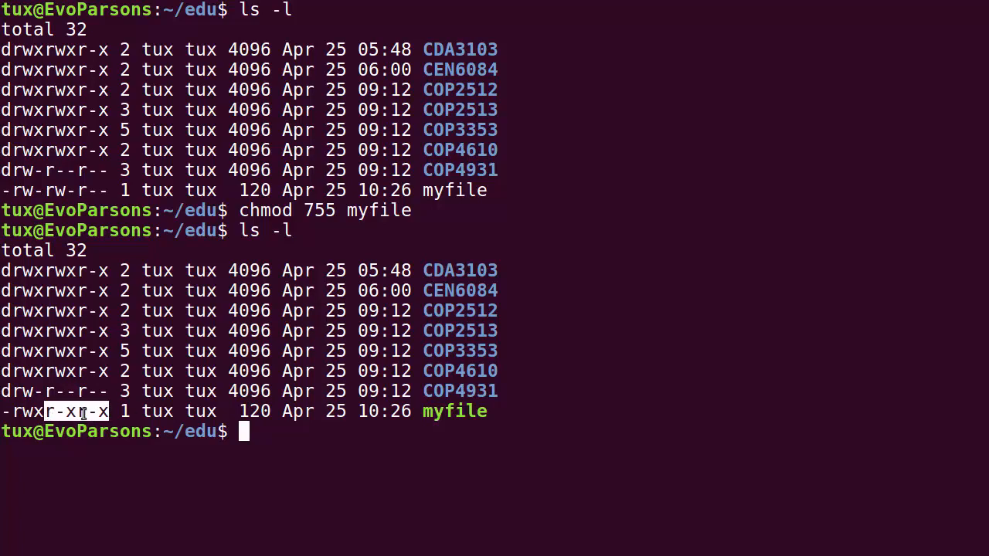
mouse_move(79, 427)
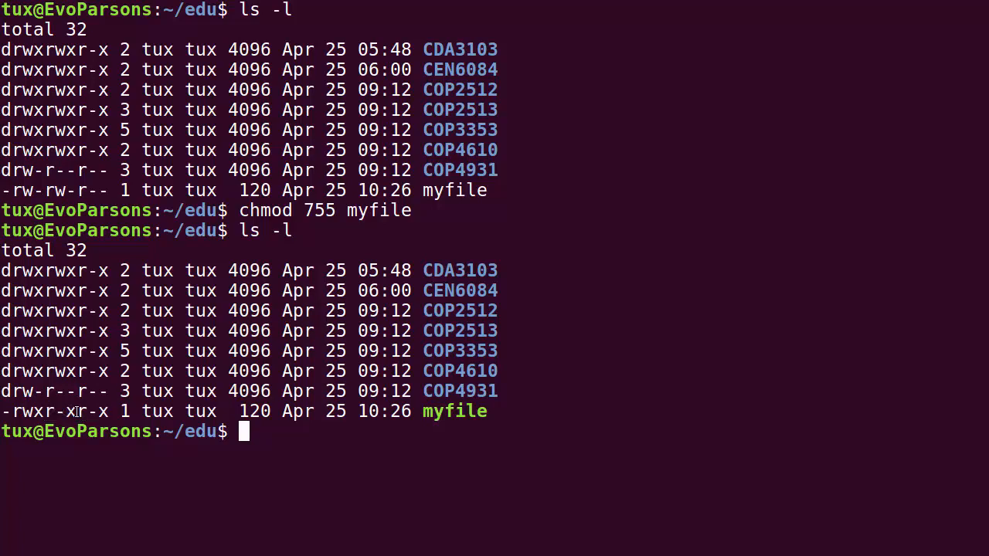
double_click(91, 411)
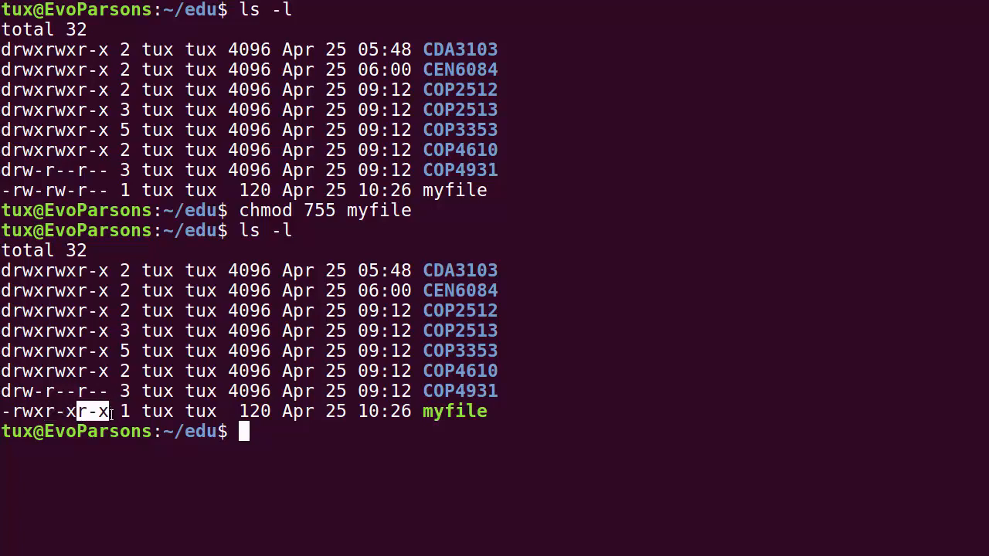
mouse_move(575, 391)
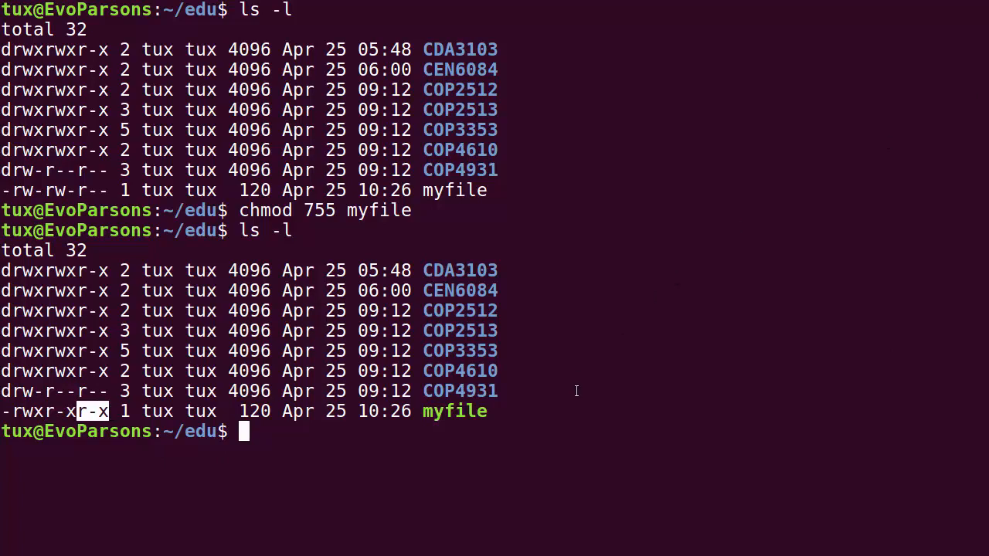
text(chmod 755 myfile)
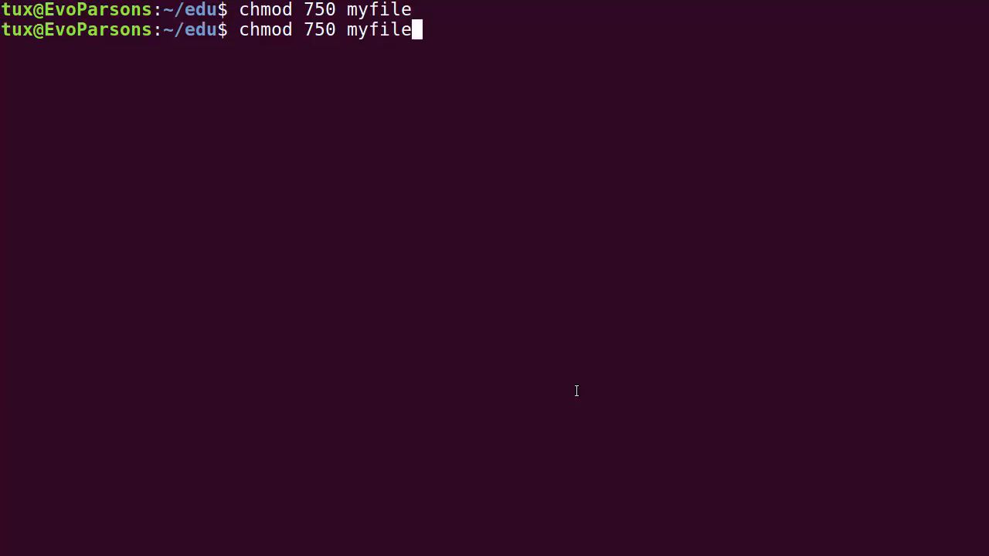
Step: List the directory with ls -l to show myfile as -rwxr-x---
text(ls -l)
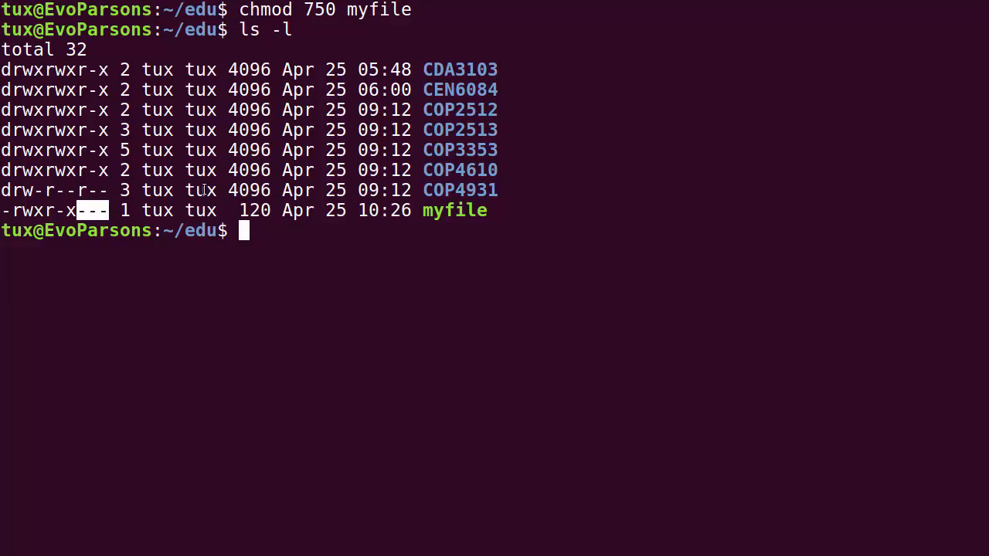
mouse_move(451, 211)
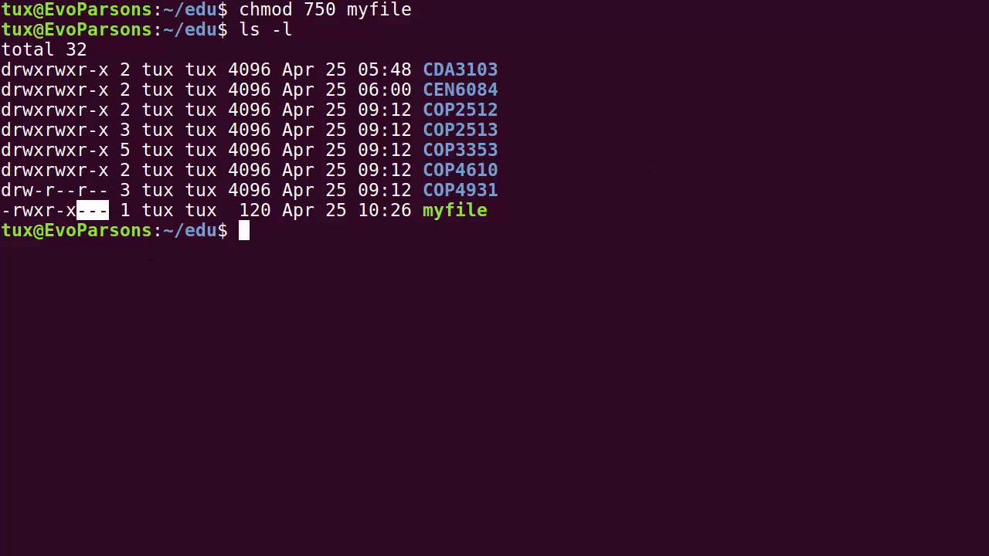
mouse_move(223, 283)
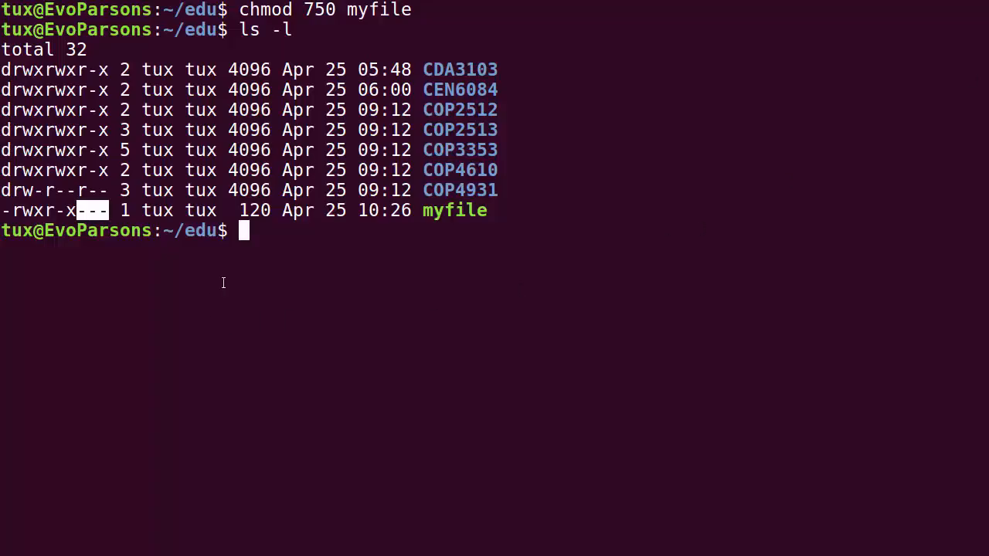
mouse_move(238, 272)
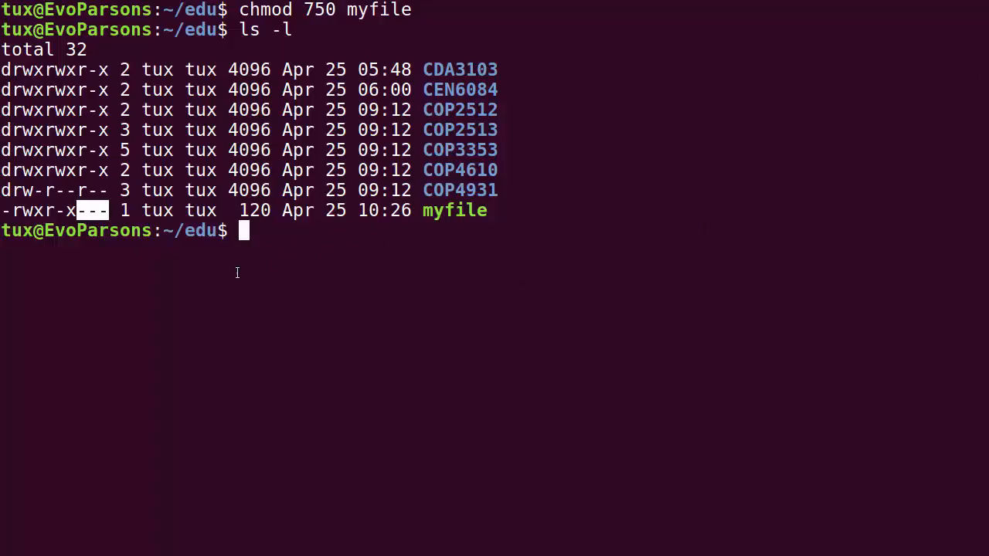
Step: Recall chmod 750 myfile and edit it toward chmod 640 myfile
text(chmod 750 myfile)
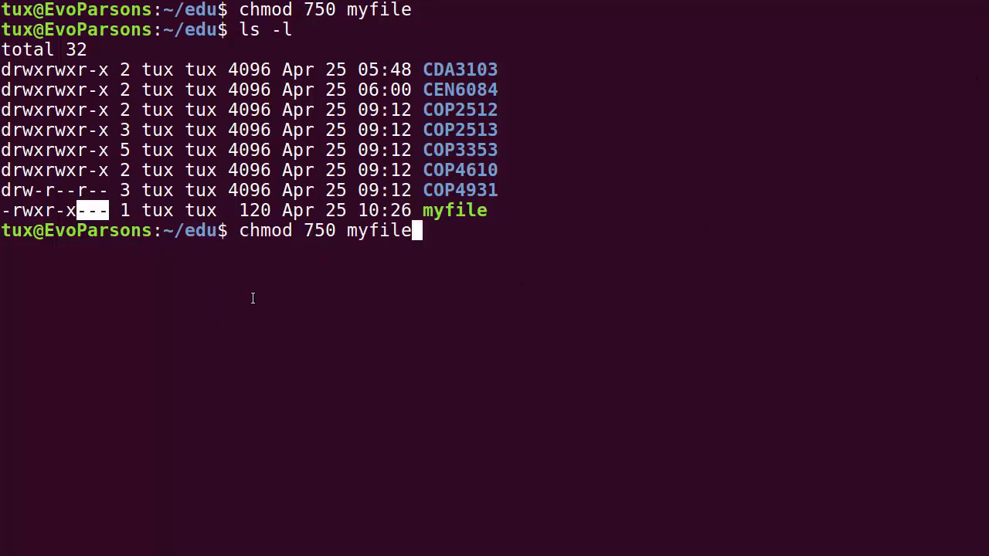
key(BackSpace)
text(64)
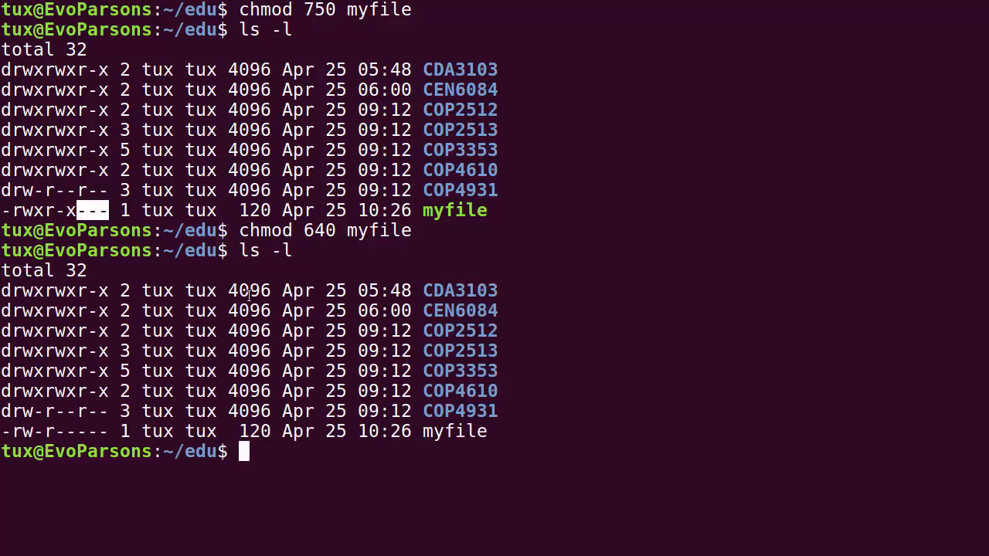
mouse_move(204, 399)
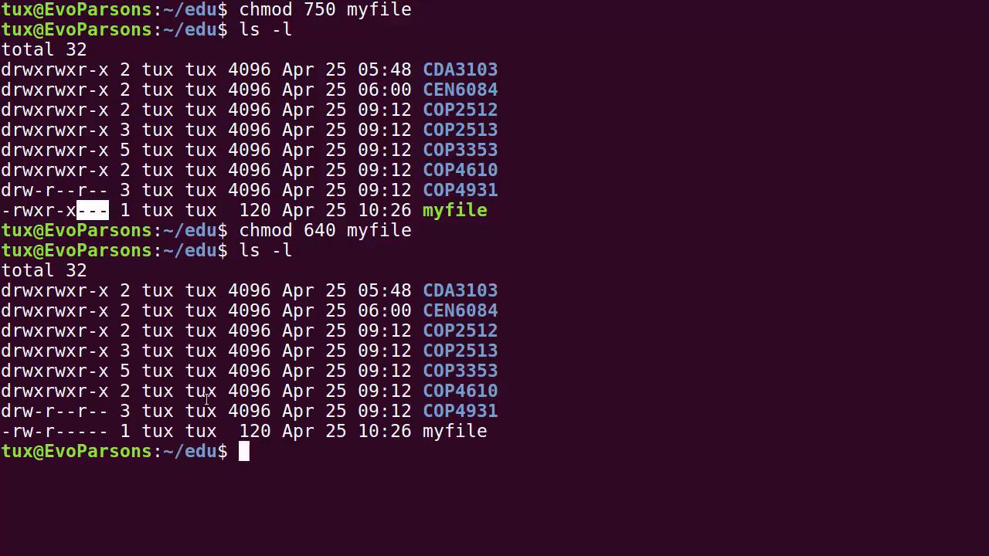